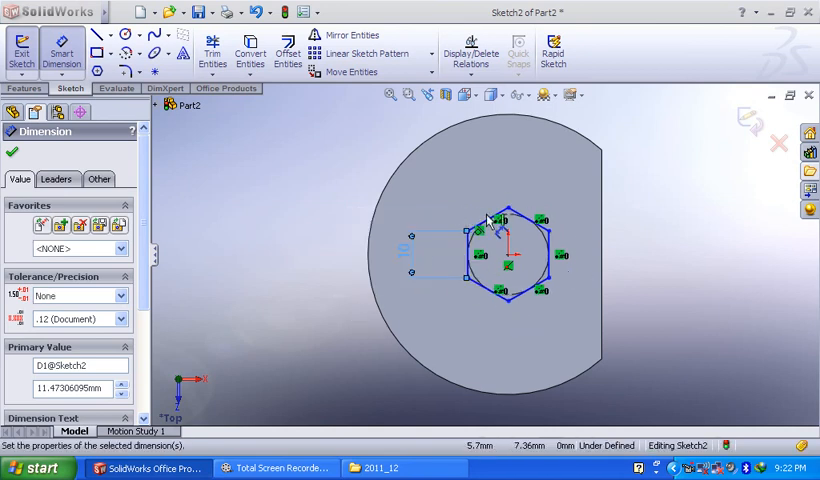
type("10.00mm")
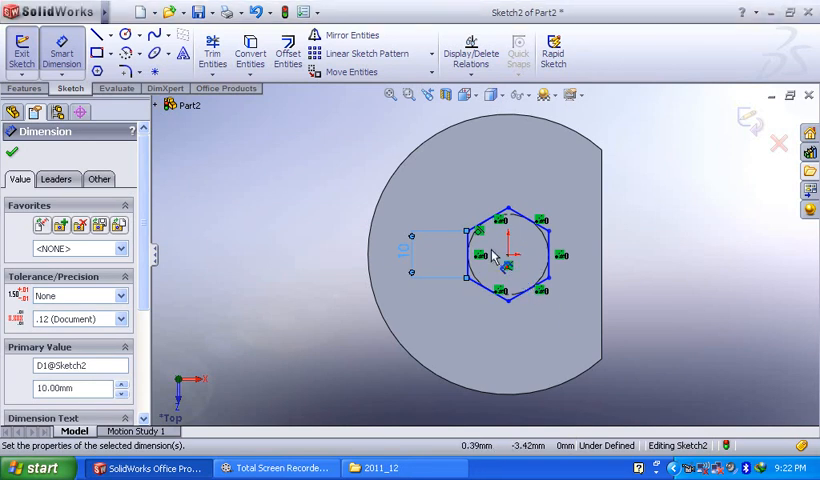